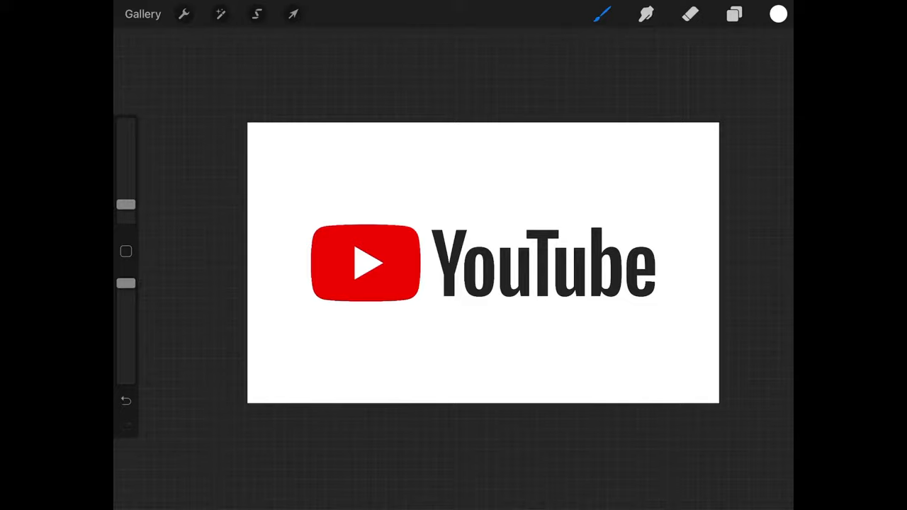
Look over the Layers panel and colour picker before editing
left_click(734, 13)
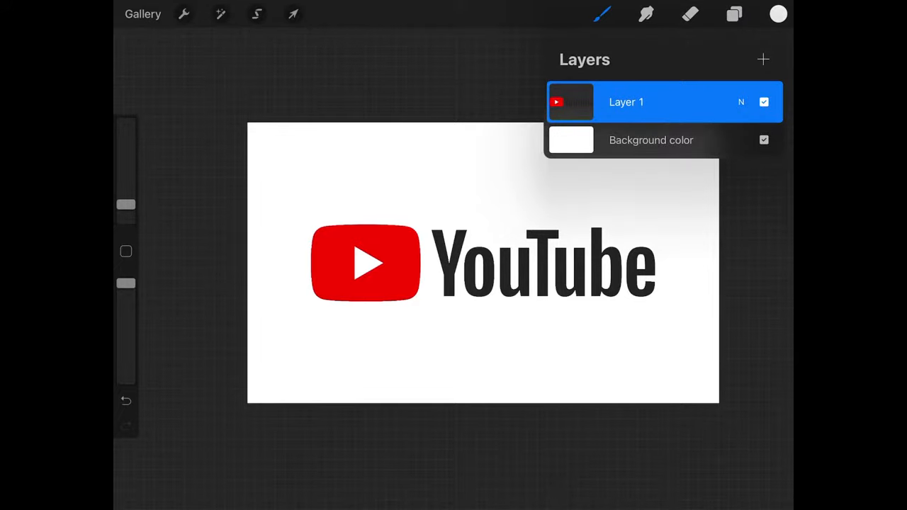
left_click(764, 140)
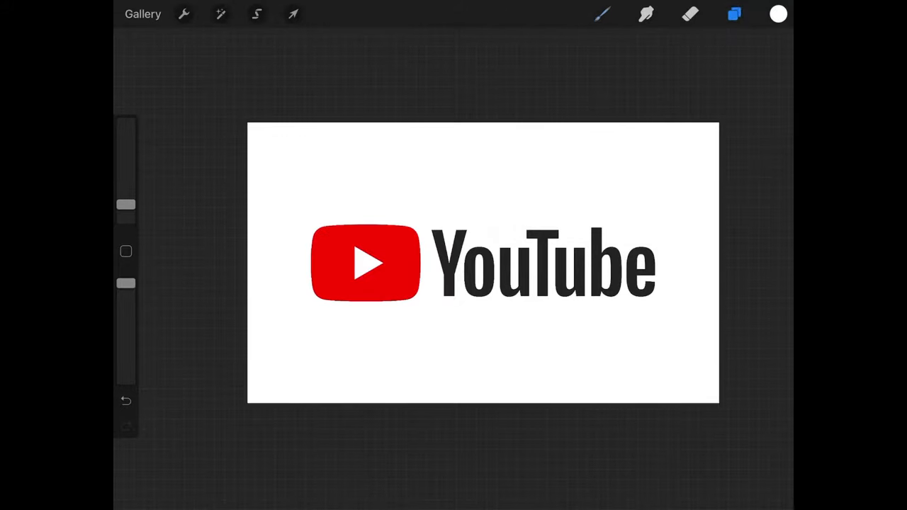
left_click(603, 14)
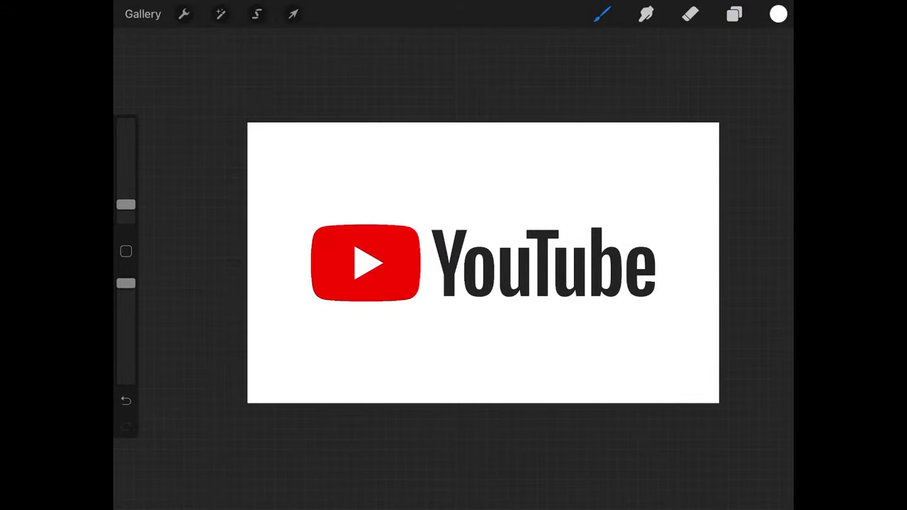
left_click(777, 14)
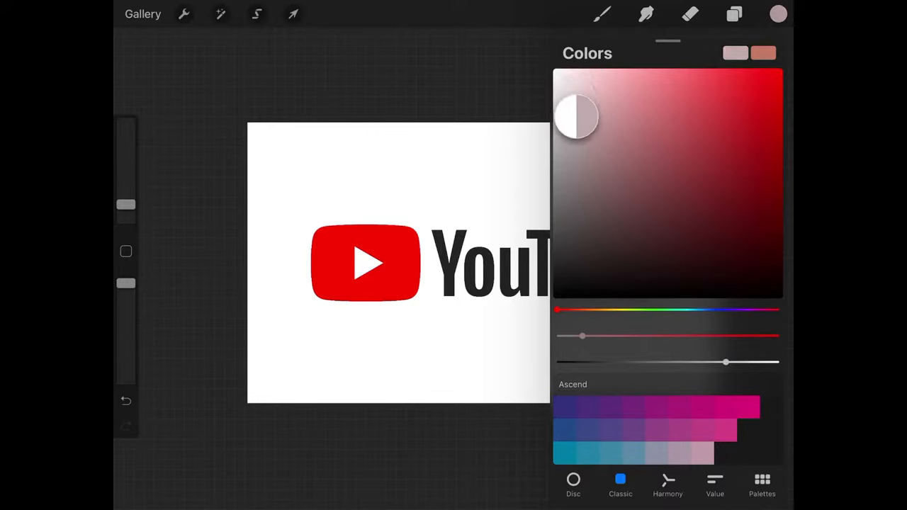
left_click(778, 14)
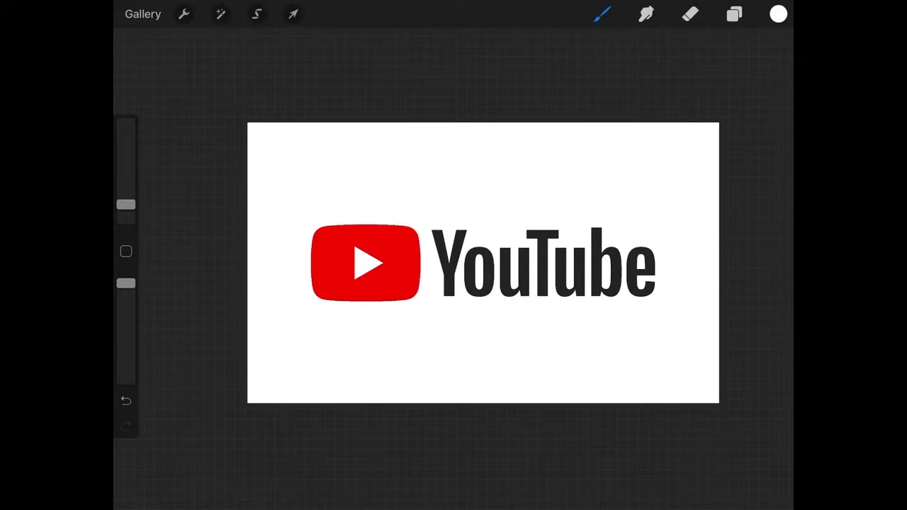
Hide the white background, duplicate Layer 1, and fill the top copy solid white
left_click(734, 14)
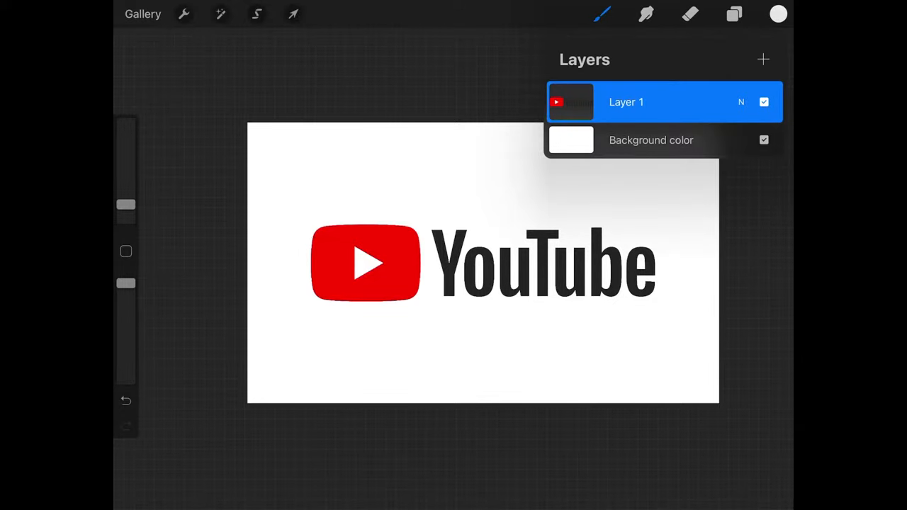
left_click(763, 140)
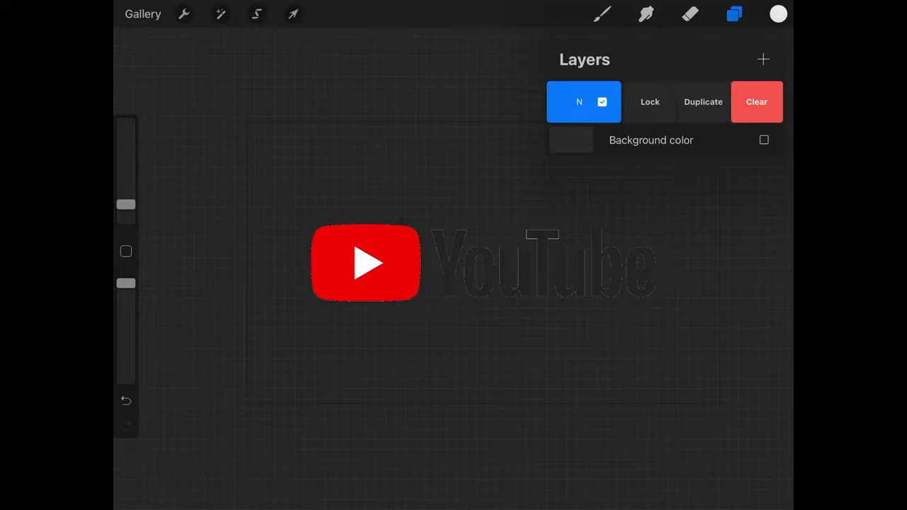
left_click(702, 101)
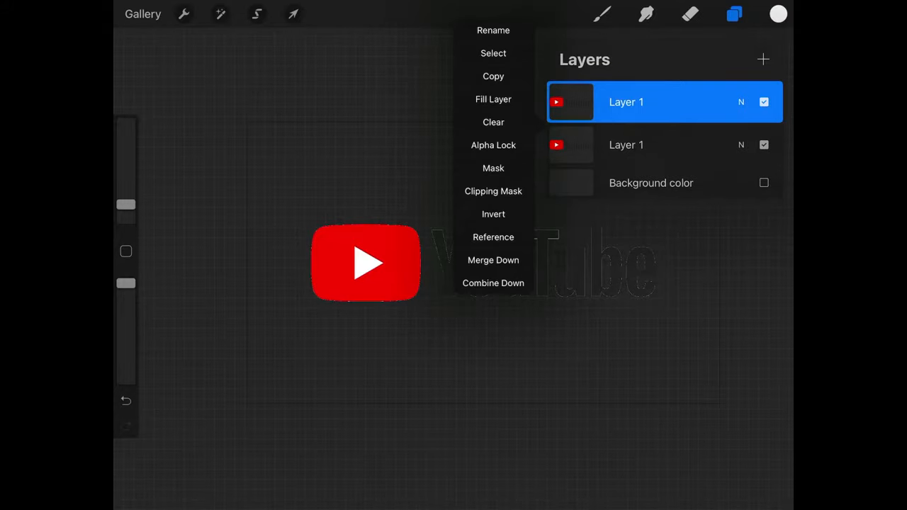
left_click(493, 122)
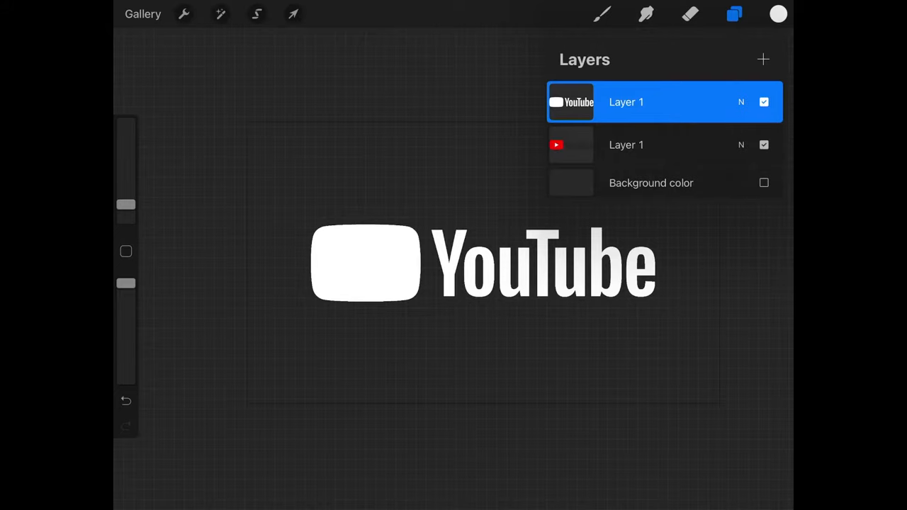
Apply a whole-layer Gaussian Blur to the white logo copy, raising the blur strength
left_click(734, 13)
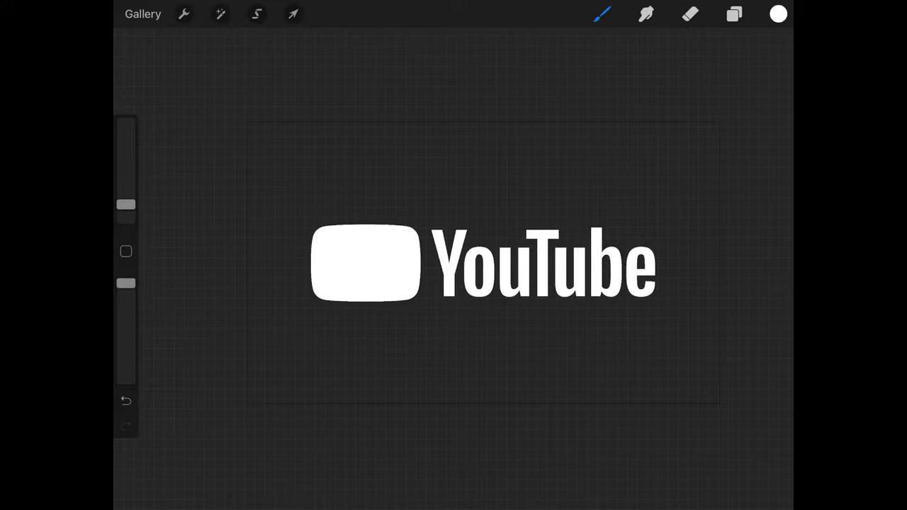
left_click(220, 13)
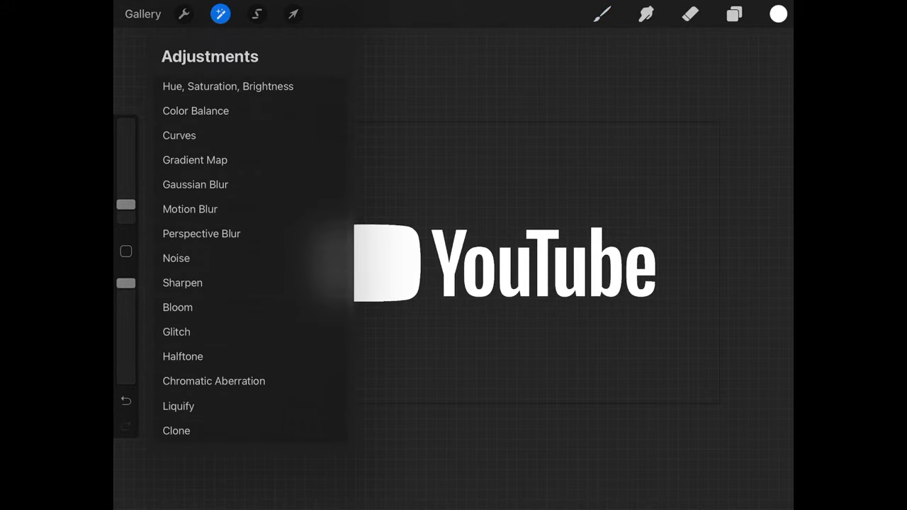
left_click(195, 184)
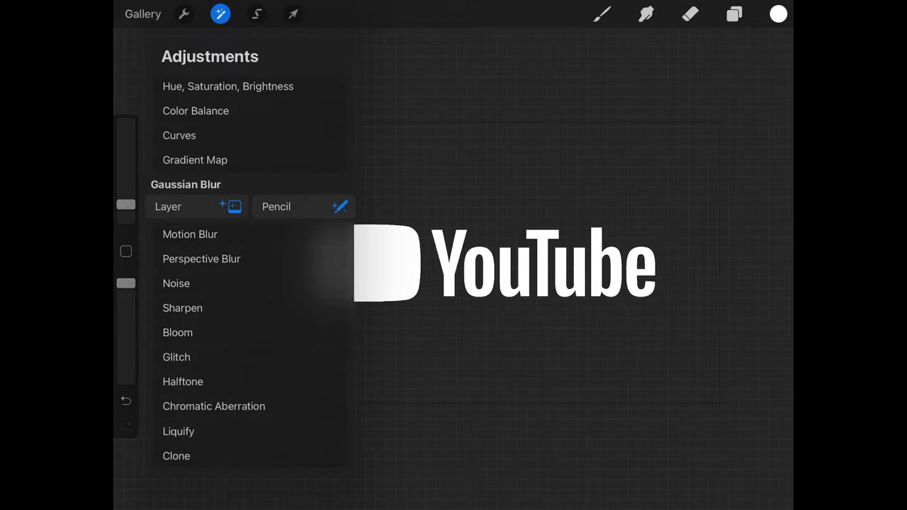
left_click(184, 184)
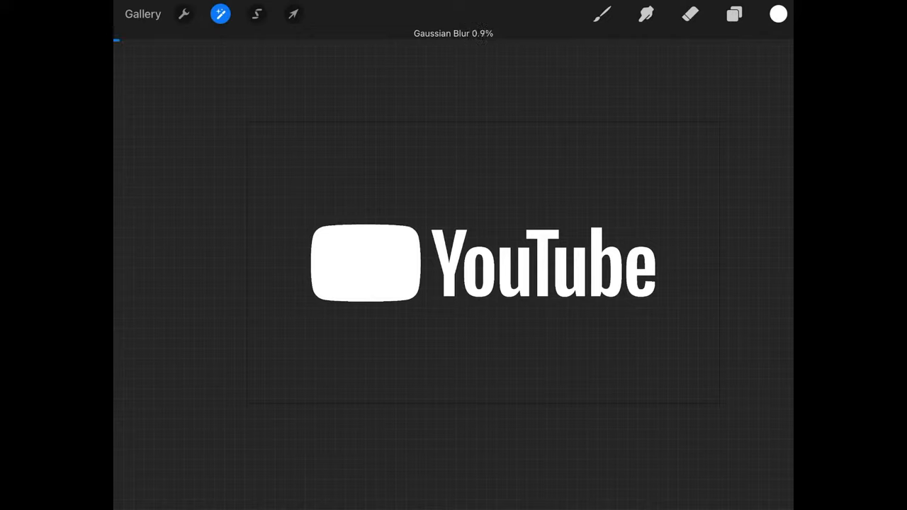
left_click_drag(120, 43, 213, 42)
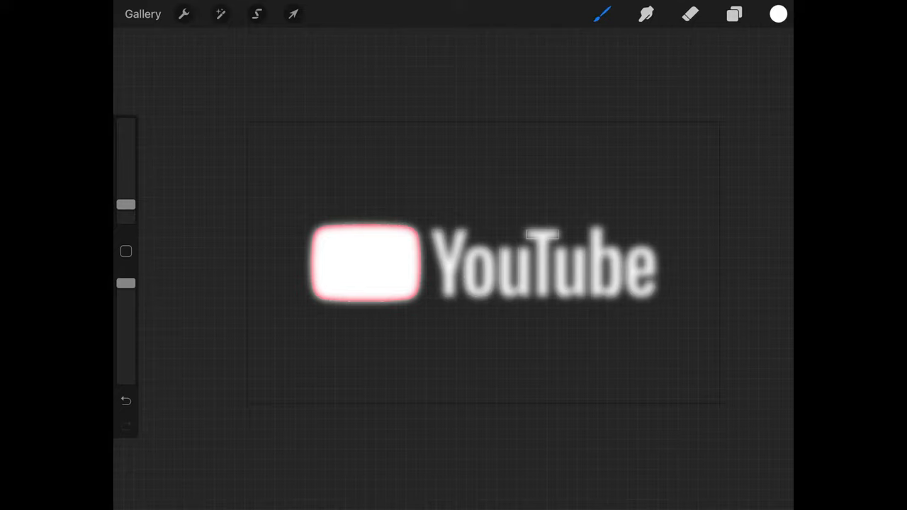
left_click(257, 14)
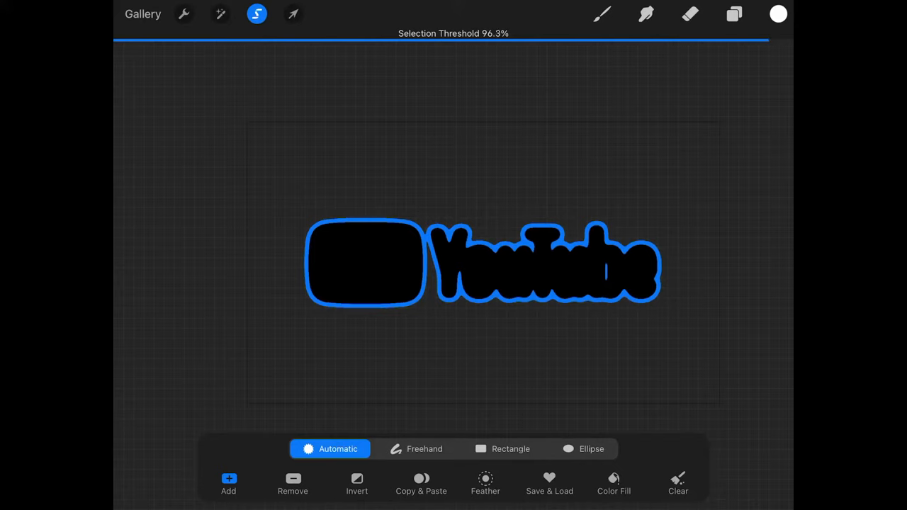
Raise the automatic Selection Threshold to about 96% to cover the blurred outline
left_click_drag(425, 45, 440, 46)
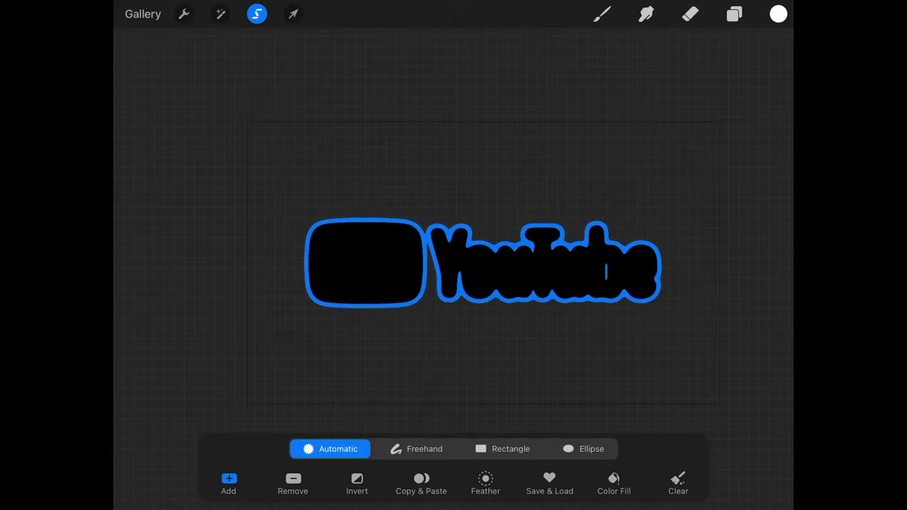
Hide the blurred top Layer 1 so the red and black logo shows
left_click(734, 14)
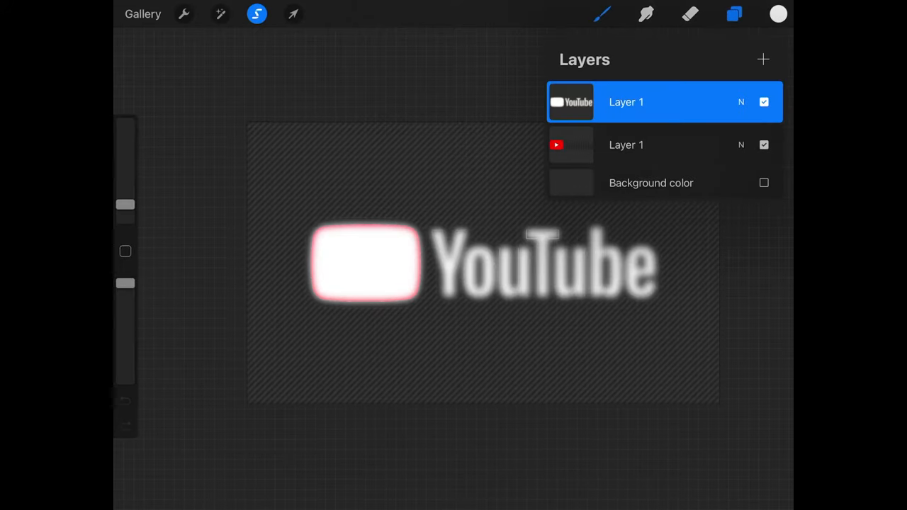
left_click(764, 101)
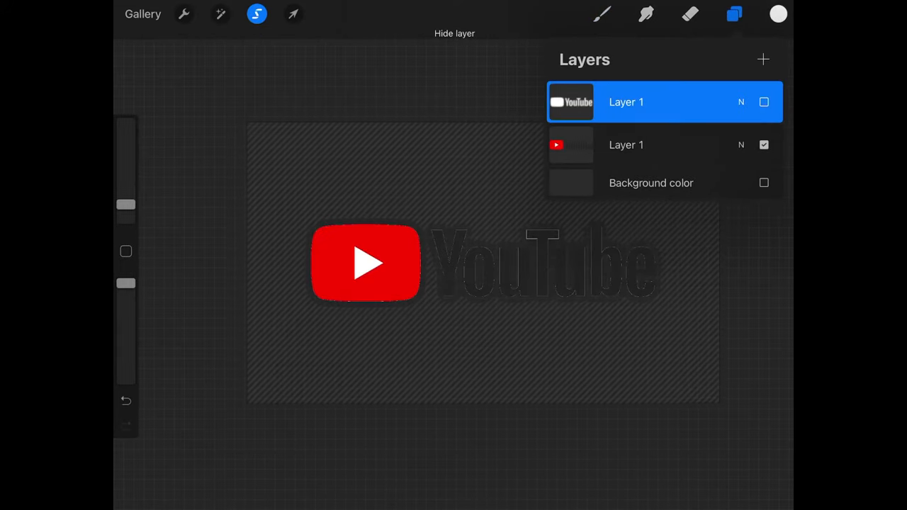
left_click(734, 14)
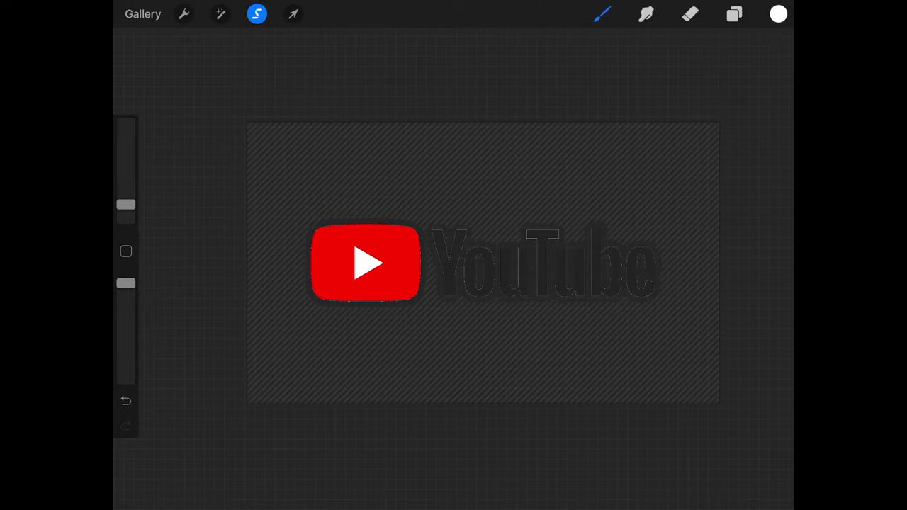
left_click(734, 13)
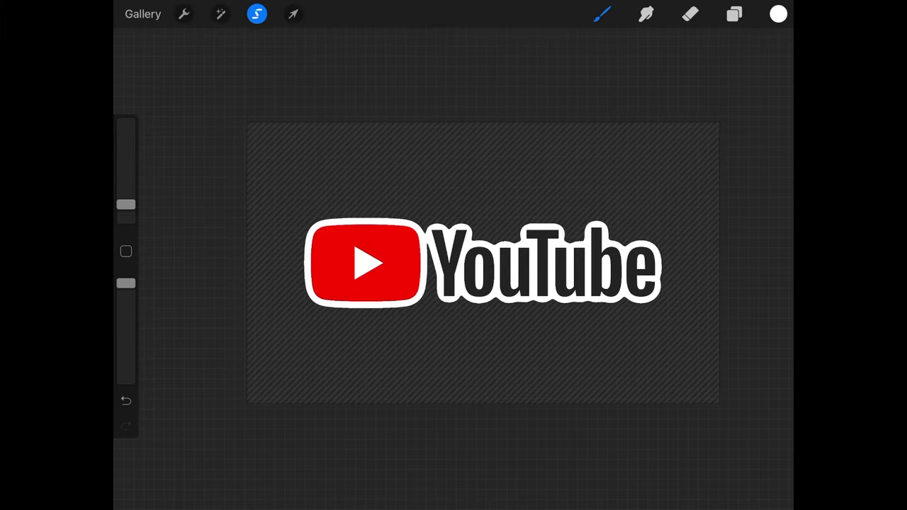
Finish the white outline fill beneath the logo and clear the selection
left_click(258, 13)
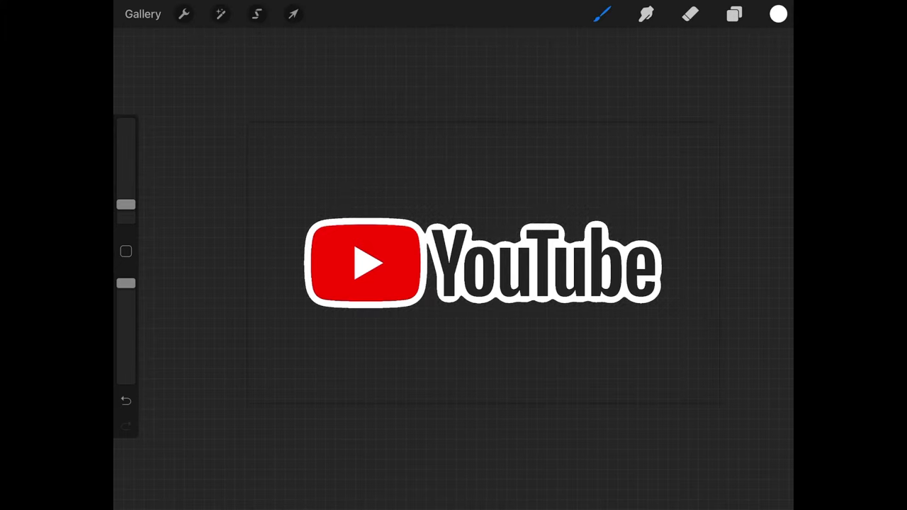